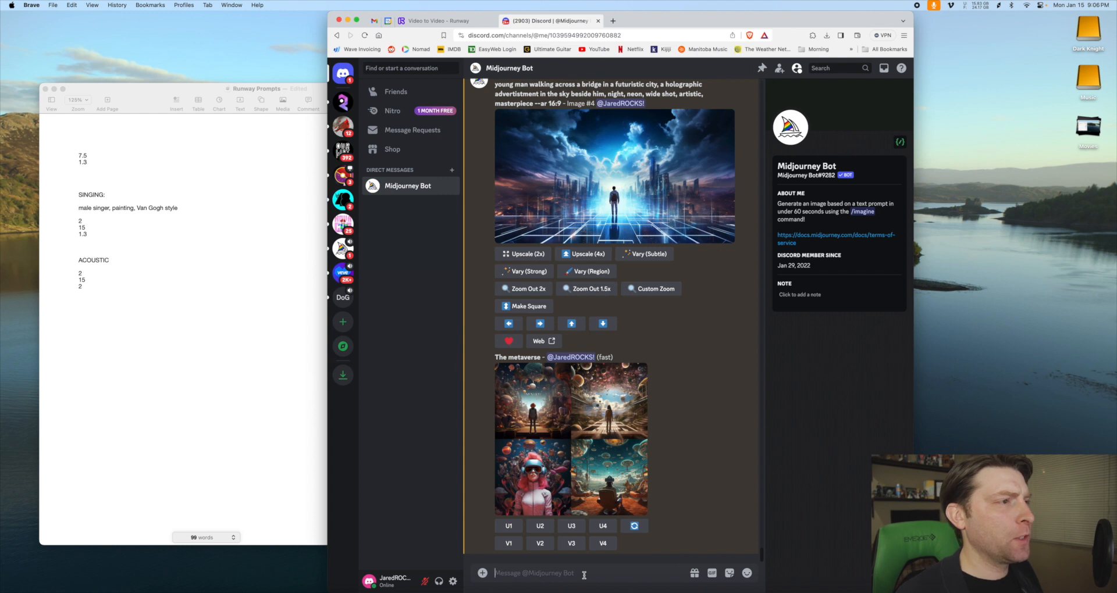
pyautogui.moveTo(595, 554)
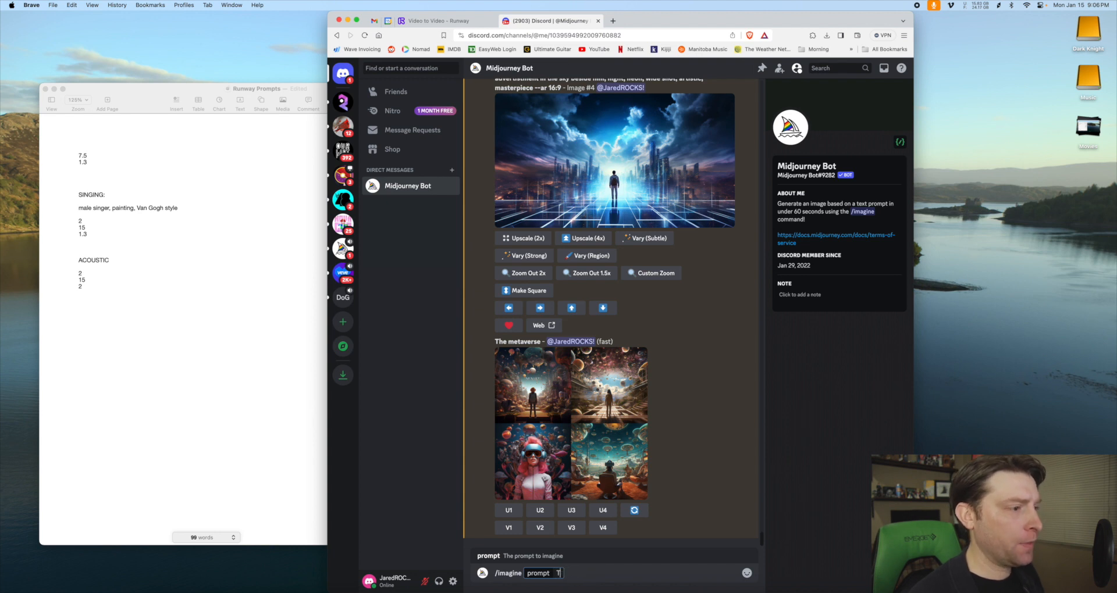
# Submit the Midjourney prompt 'The Metaverse --ar 16:9' for a widescreen four-image grid.
pyautogui.write('The Metaverse')
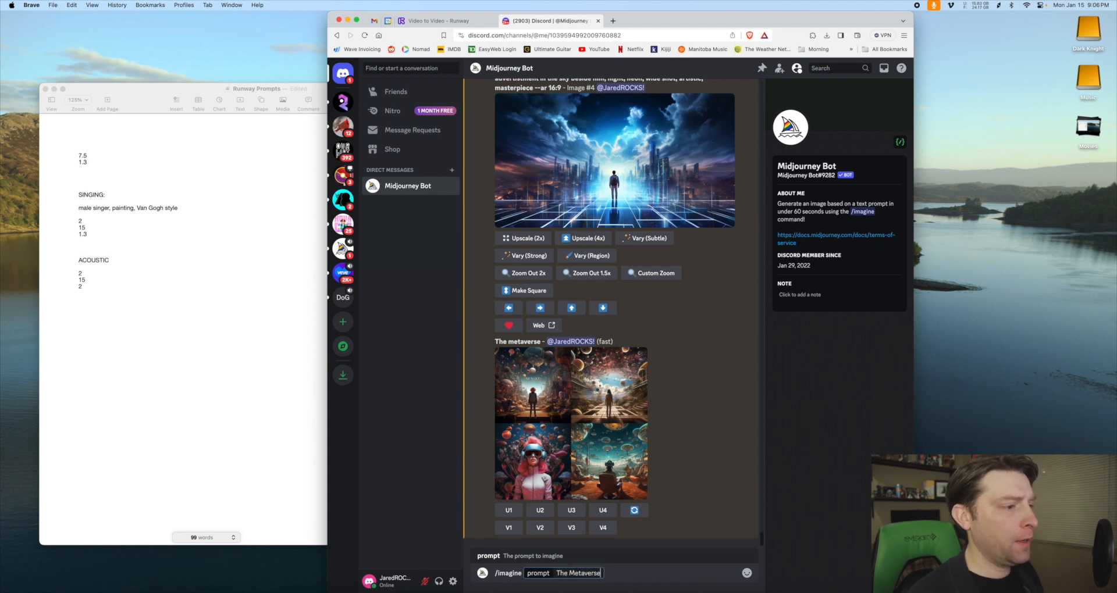
pyautogui.write('--ar')
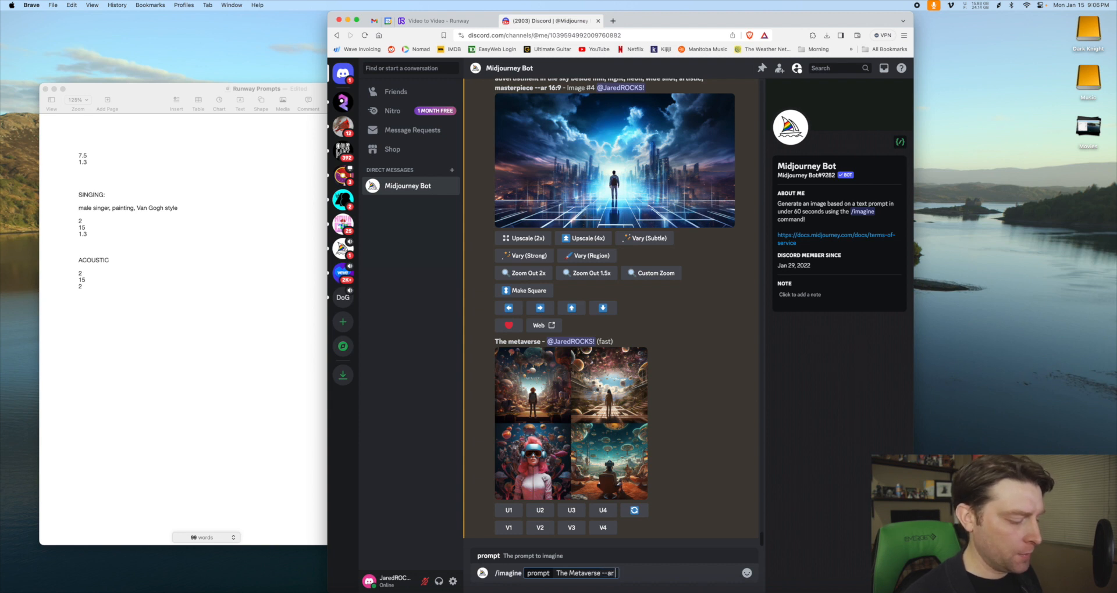
pyautogui.write('16:9')
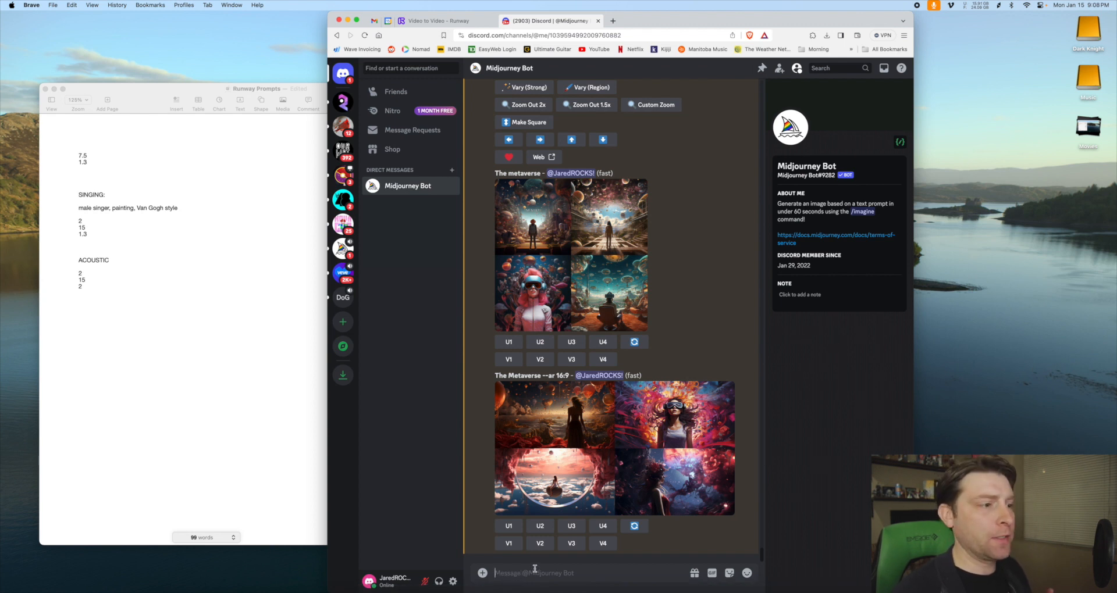
# Submit /imagine with 'The metaverse, cyberpunk, futuristic, sci-fi --ar 16:9'.
pyautogui.write('/imagine prompt')
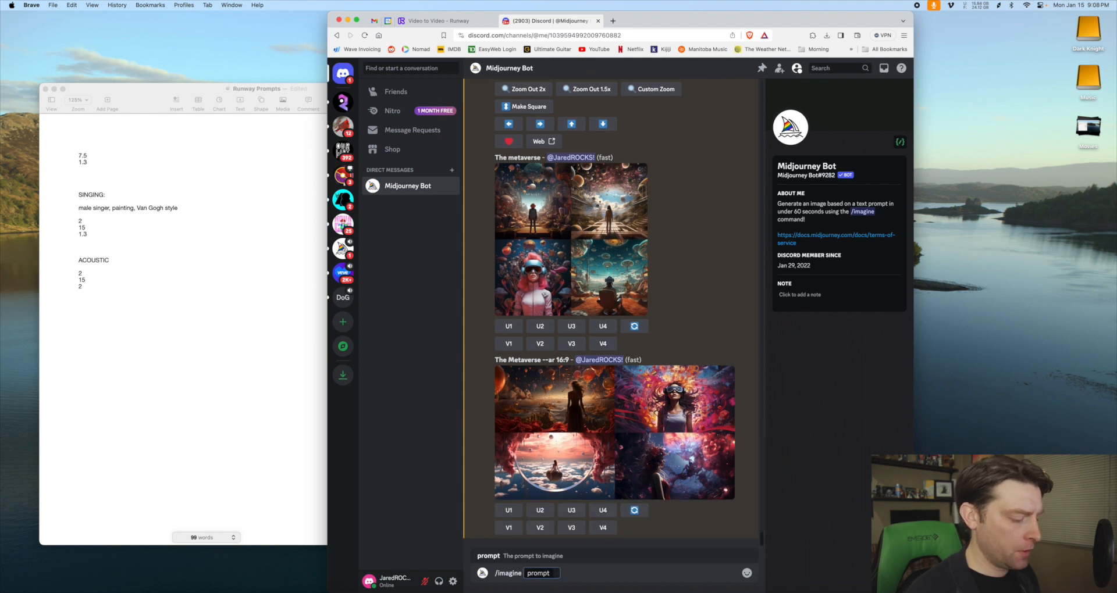
pyautogui.write('The meta')
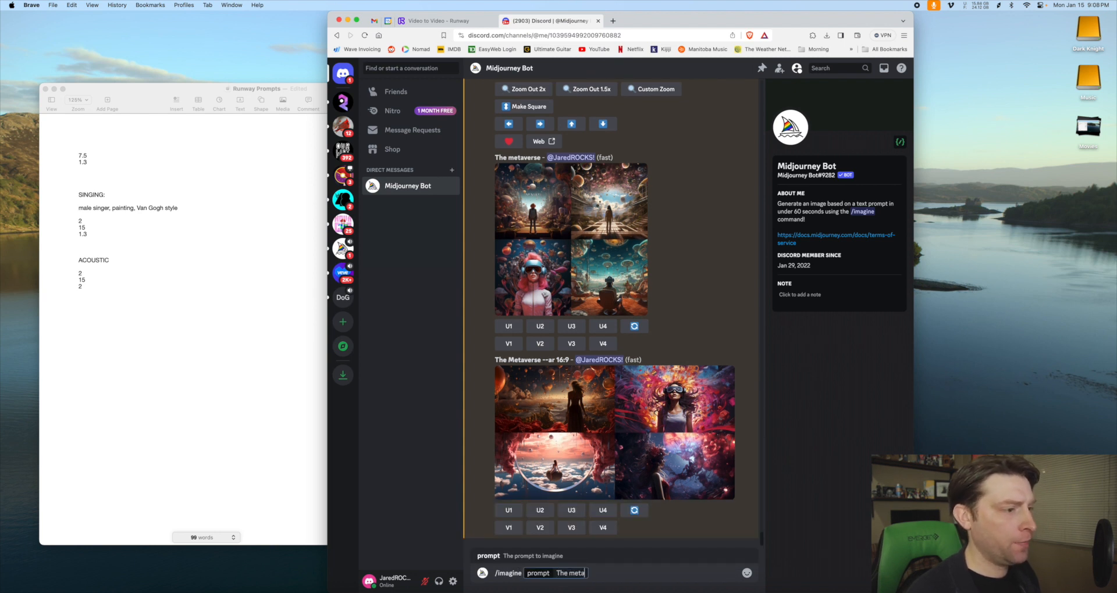
pyautogui.write('vers')
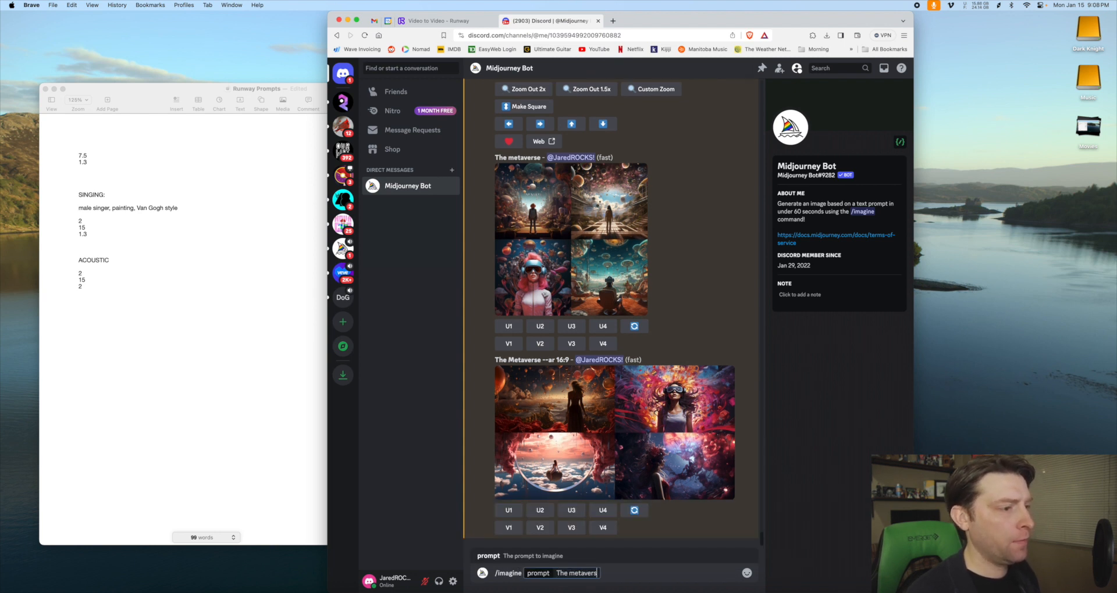
pyautogui.write('e, cyberpink')
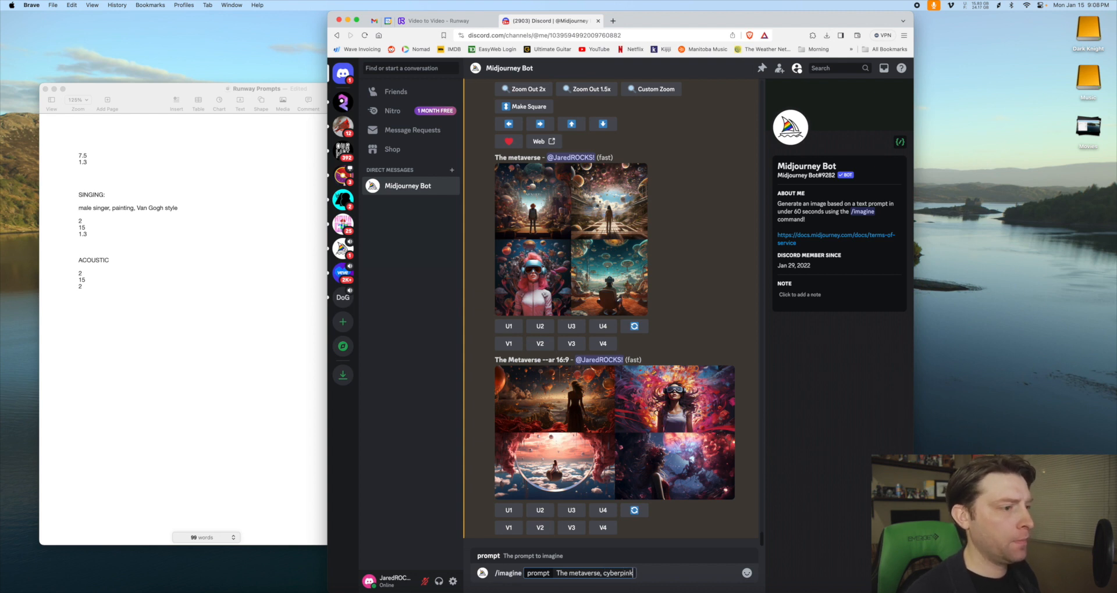
pyautogui.write('", "')
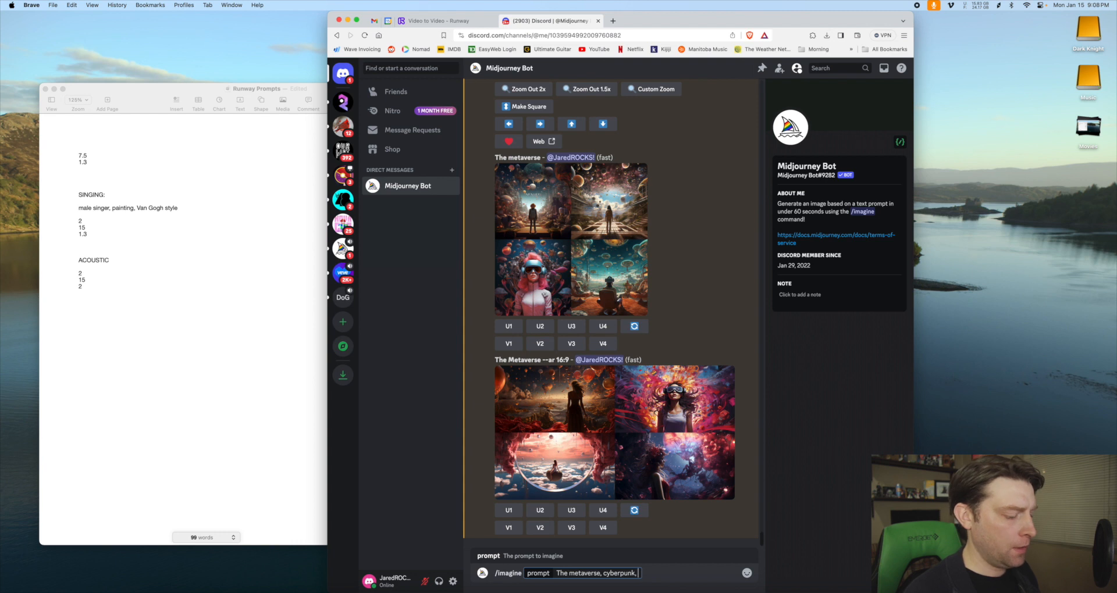
pyautogui.write('futuristic')
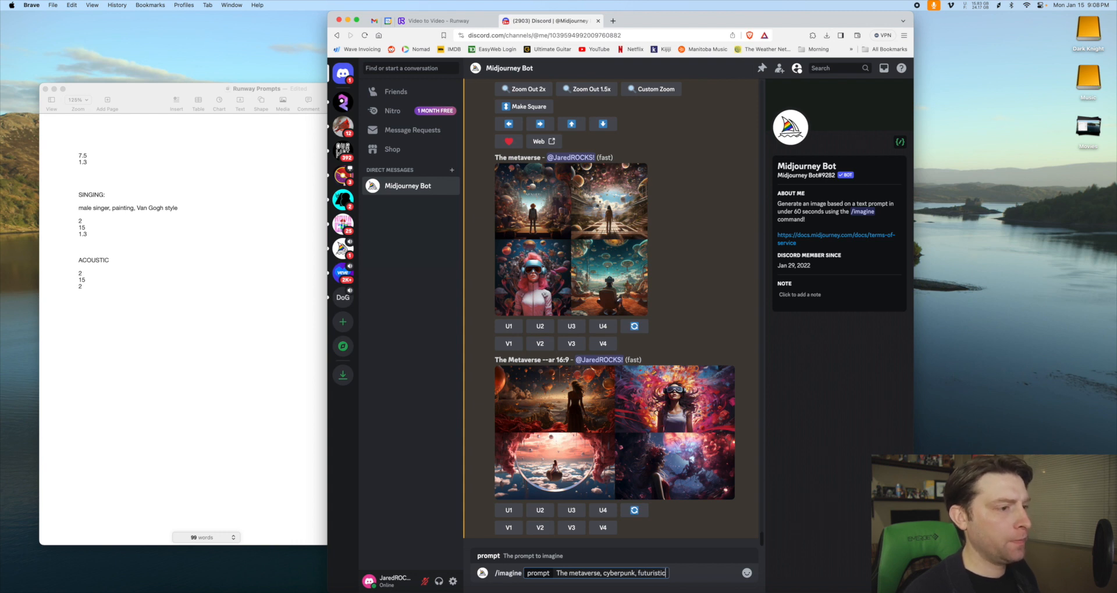
pyautogui.write('s')
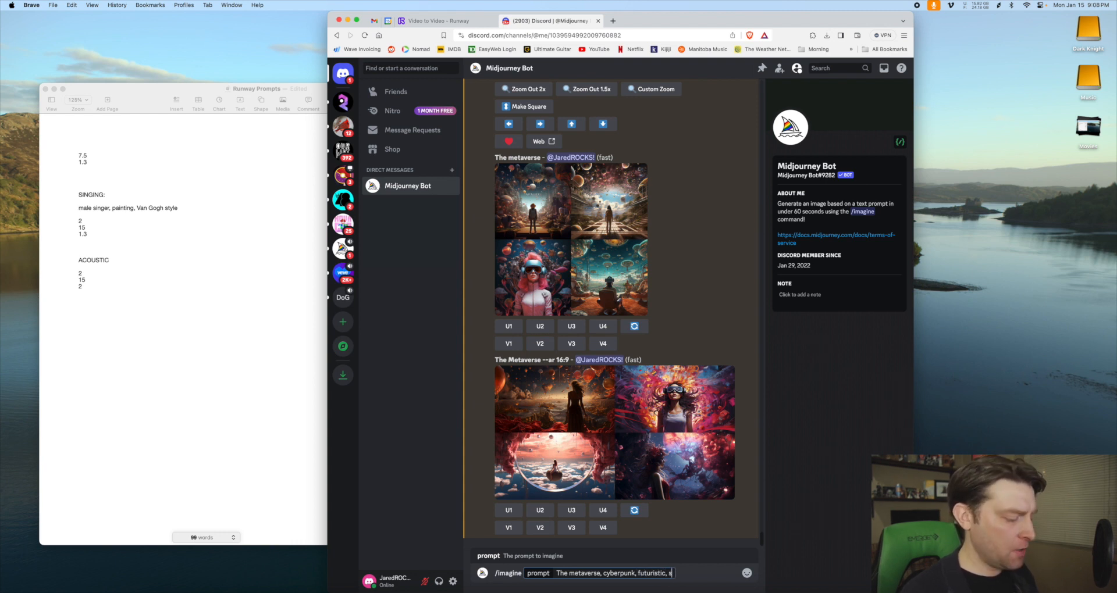
pyautogui.write('c')
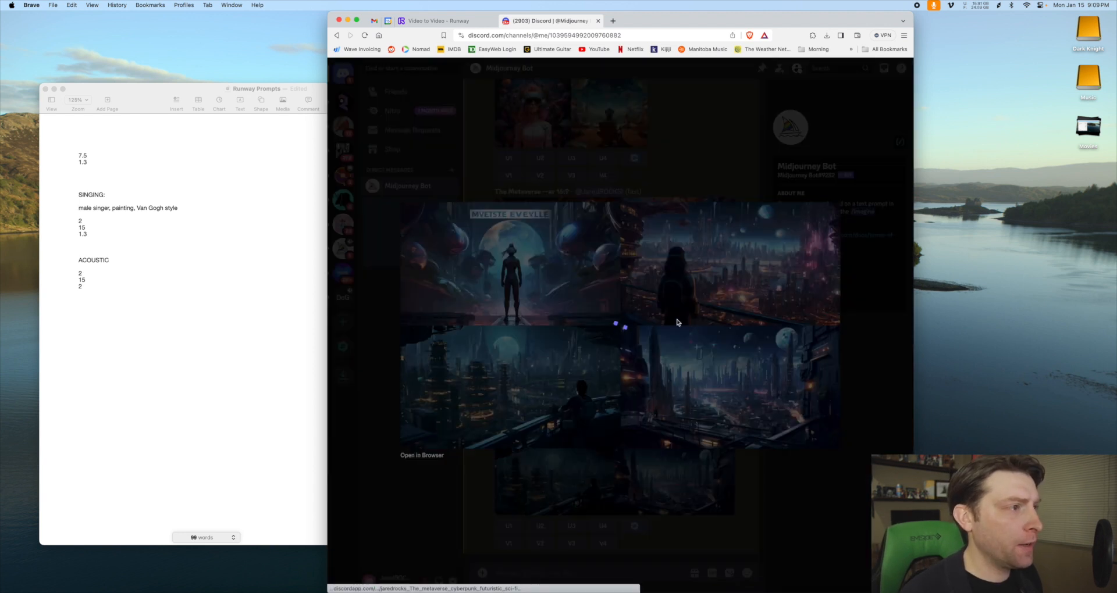
pyautogui.moveTo(509, 238)
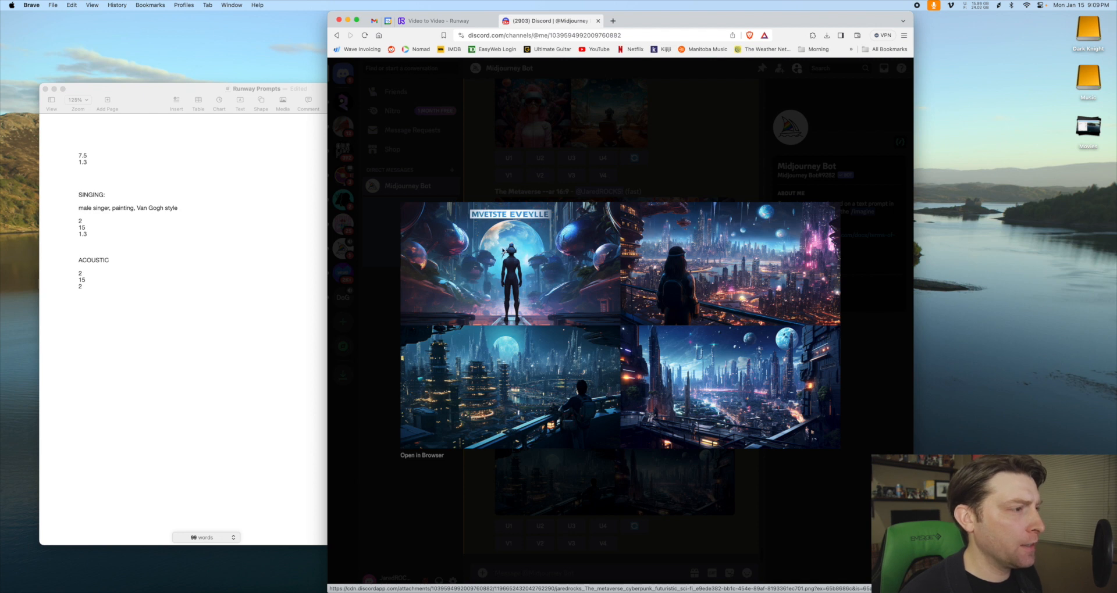
pyautogui.moveTo(544, 255)
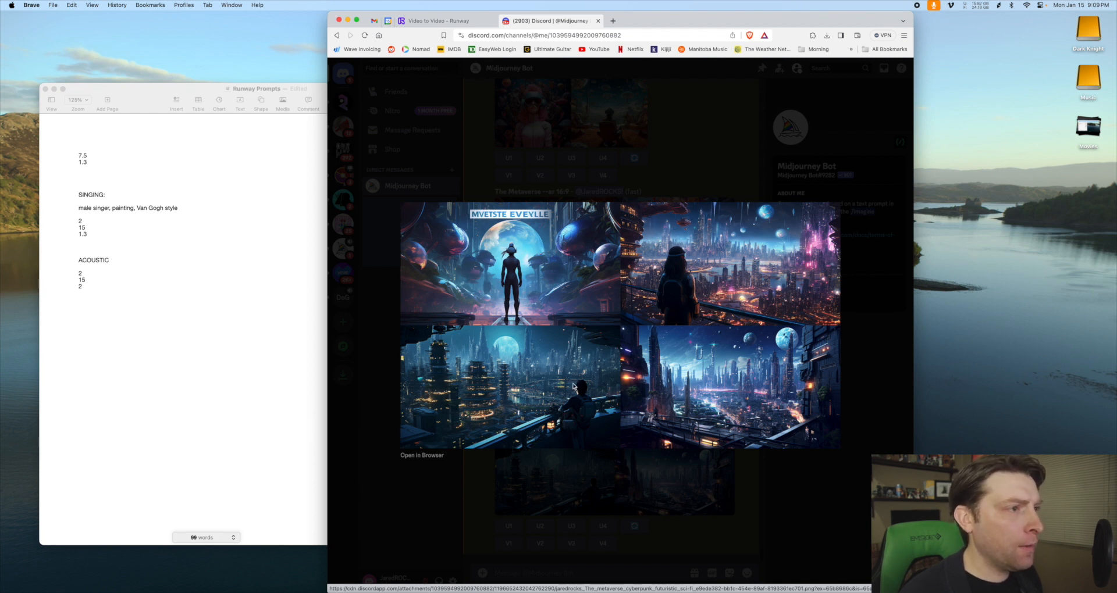
pyautogui.moveTo(703, 244)
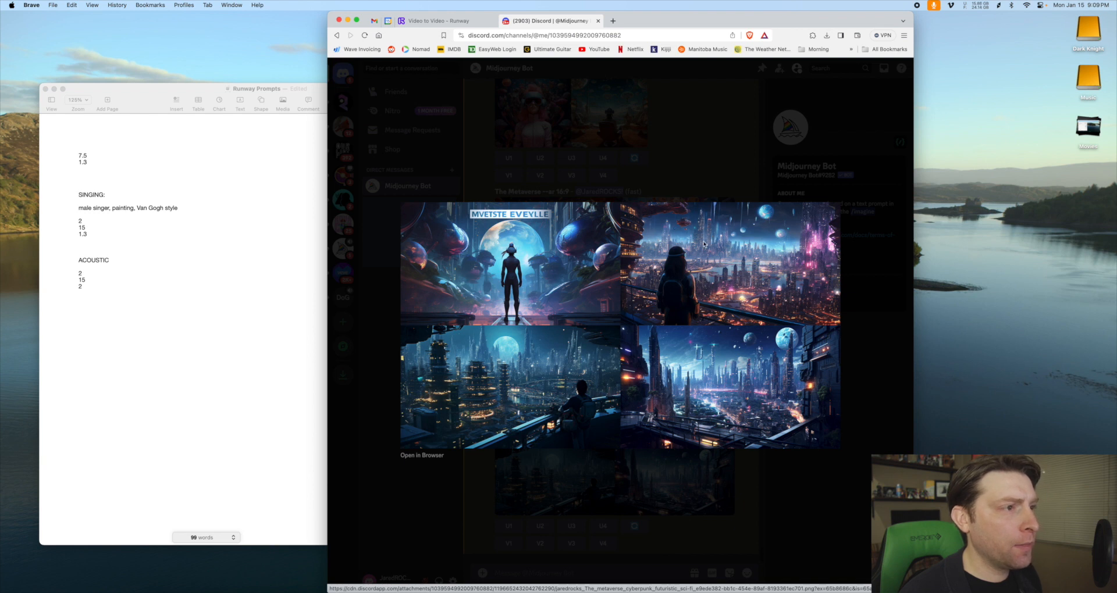
pyautogui.moveTo(513, 362)
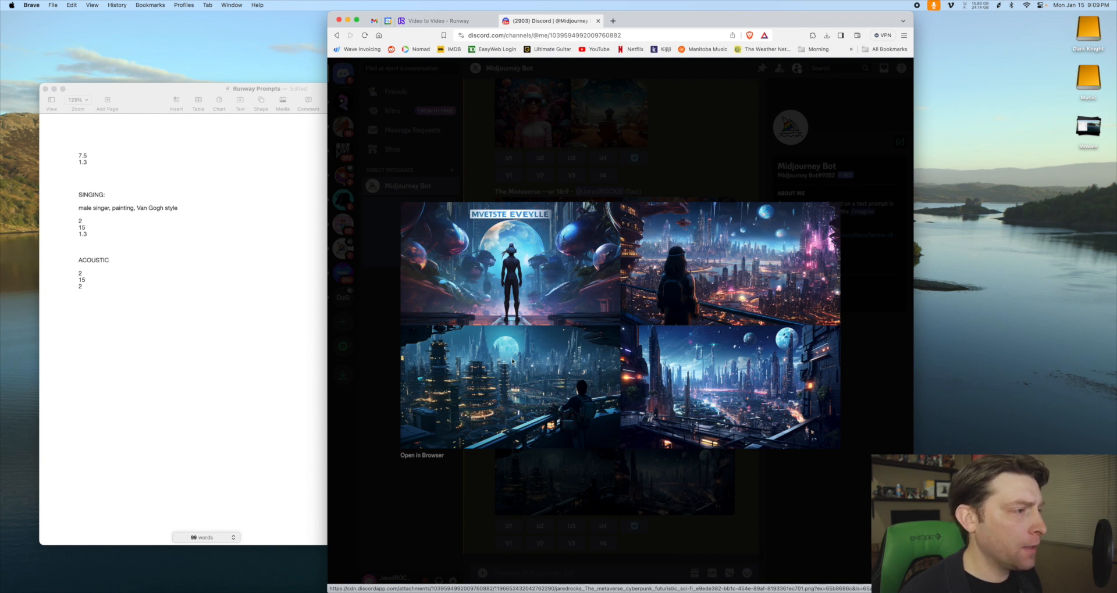
pyautogui.moveTo(719, 259)
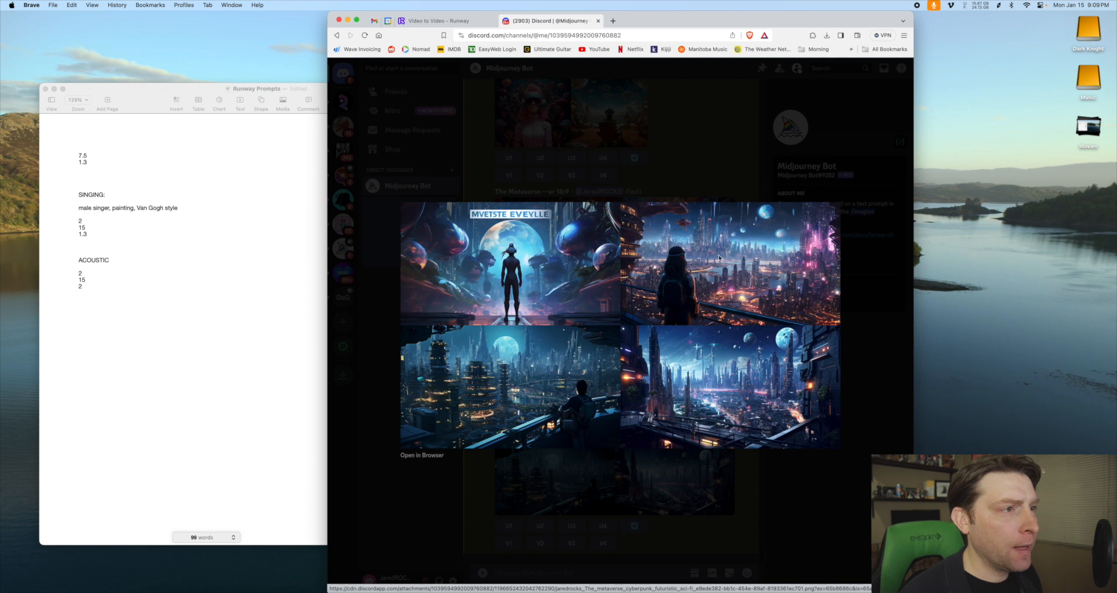
pyautogui.moveTo(757, 261)
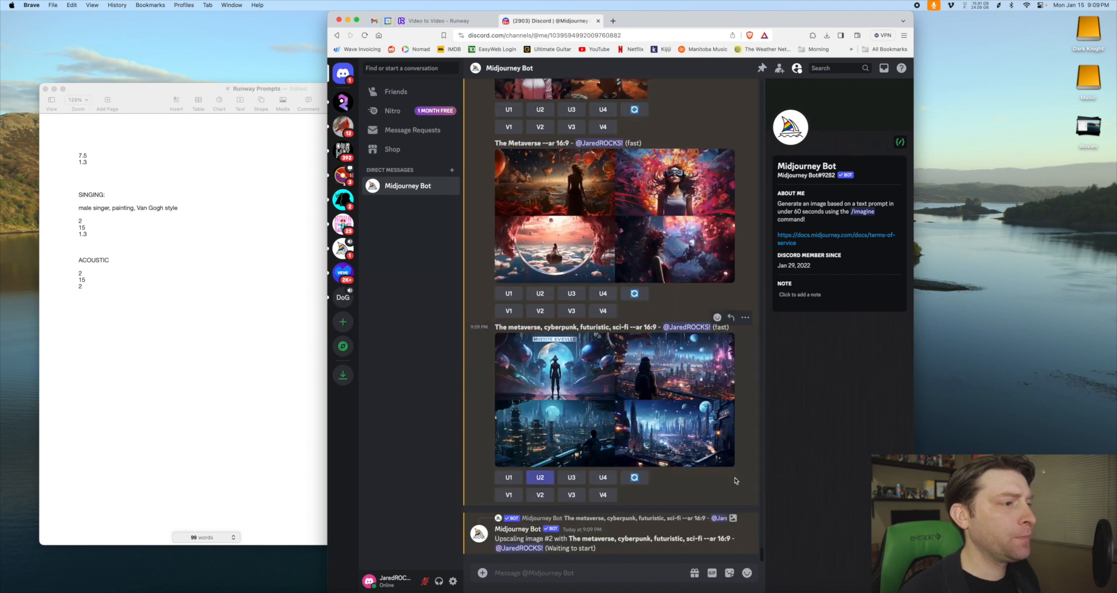
# Upload Metaverse View.png into Runway's Metaverse Promo Material assets folder.
pyautogui.click(442, 20)
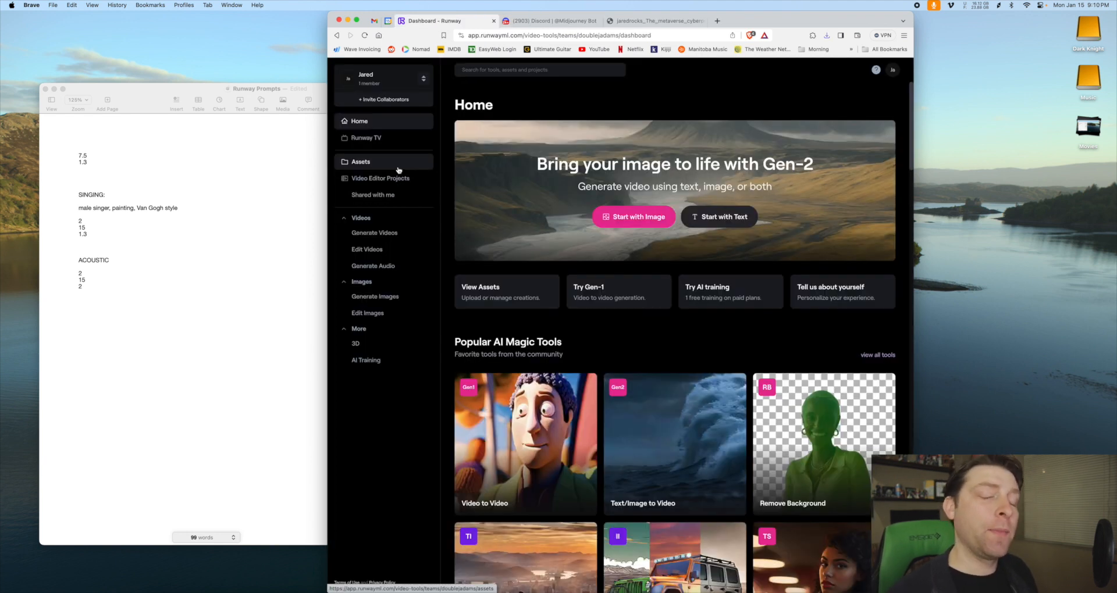
pyautogui.click(360, 162)
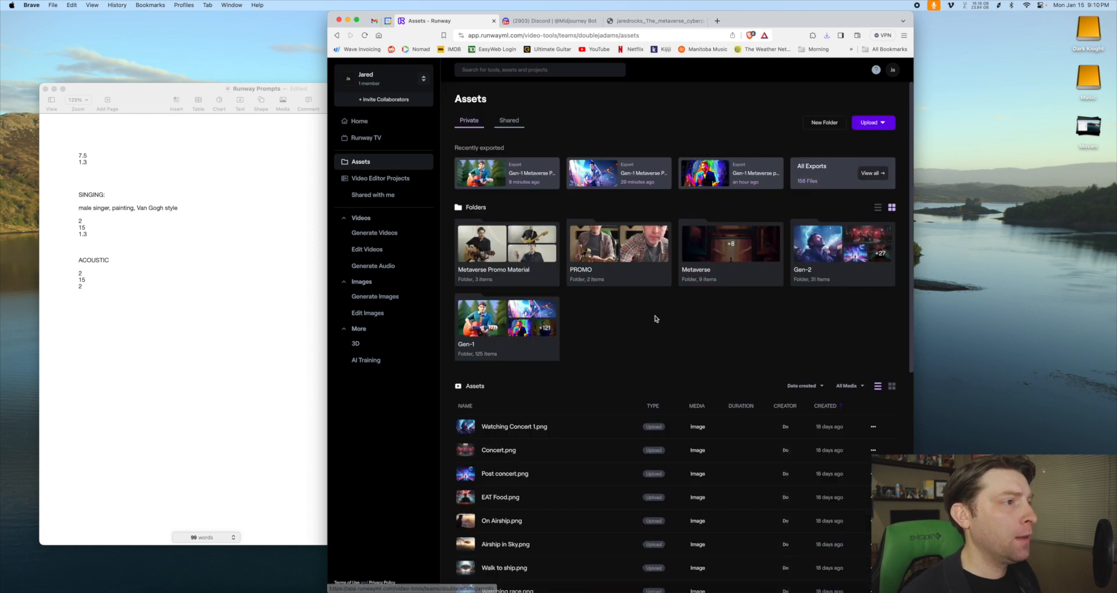
pyautogui.click(506, 243)
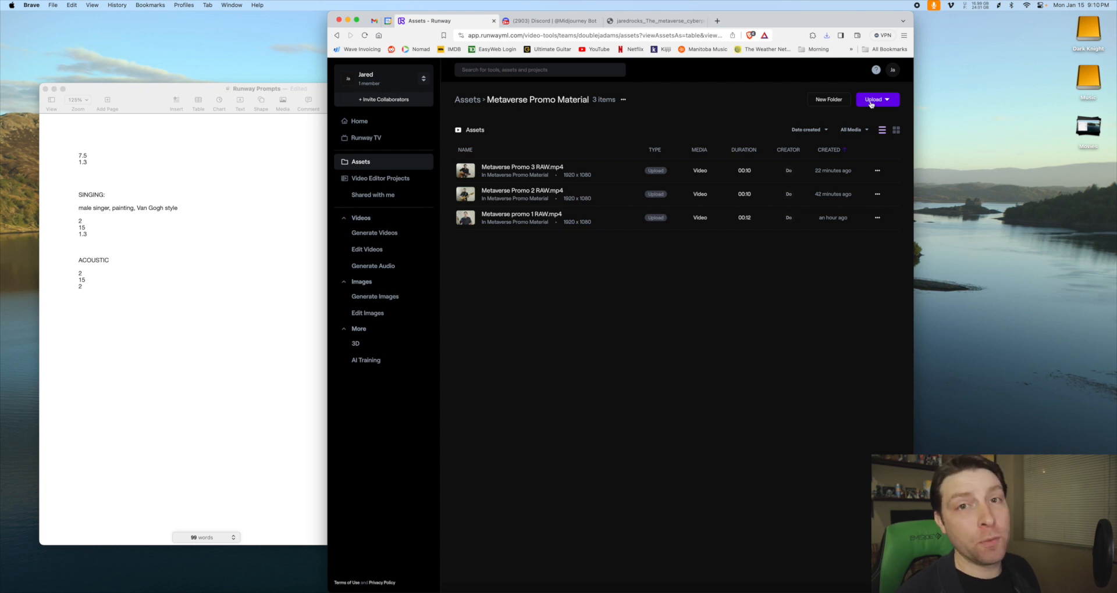
pyautogui.click(875, 99)
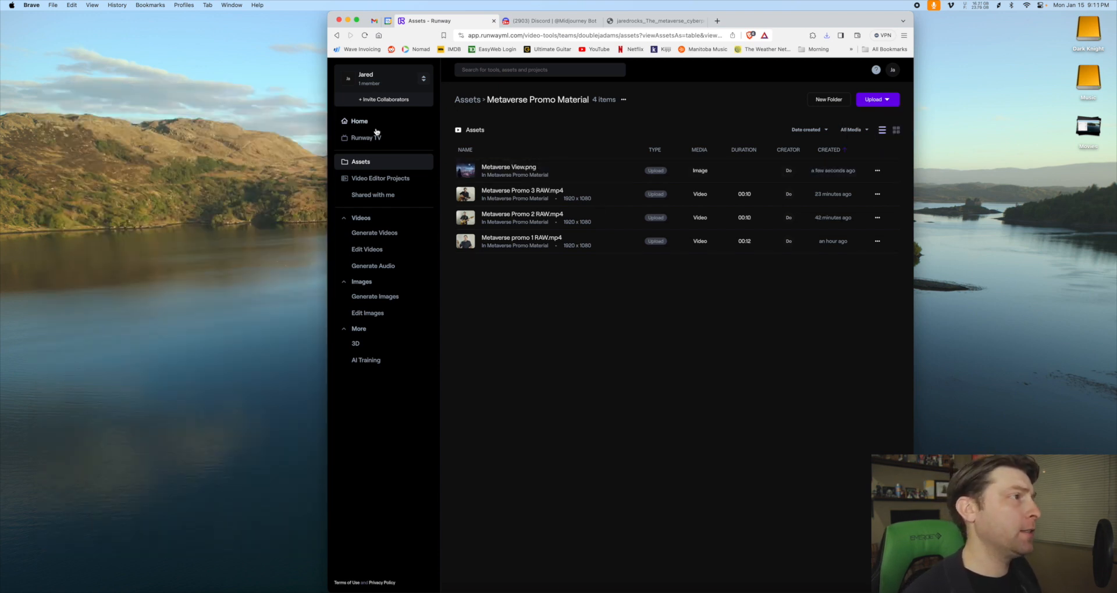
# Start Gen-2 image-to-video from Metaverse View.png and lower general motion from 5 to 1.
pyautogui.click(360, 121)
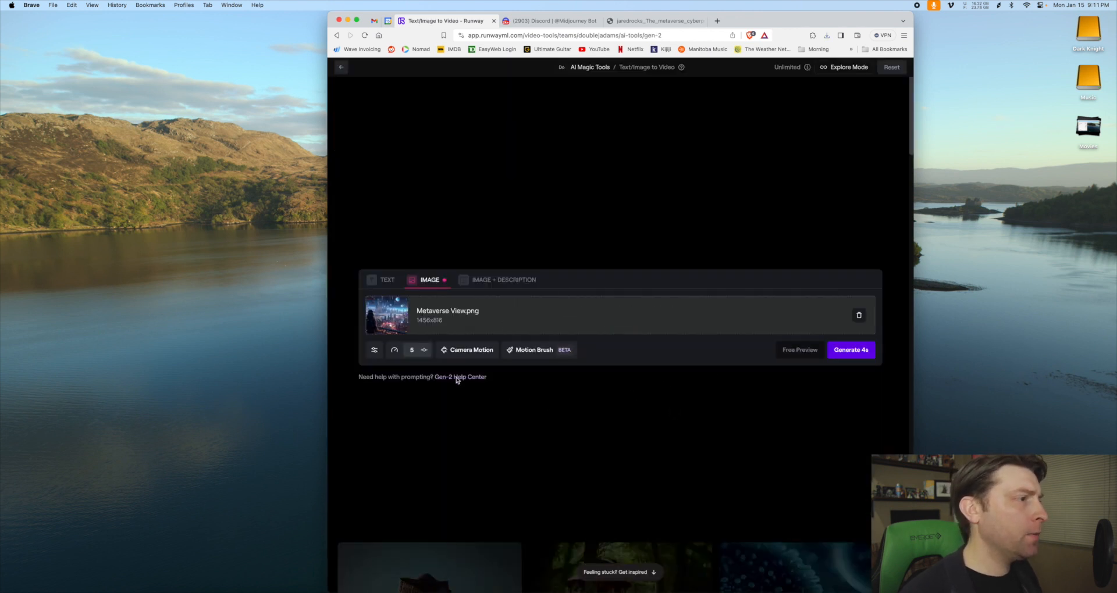
pyautogui.click(373, 350)
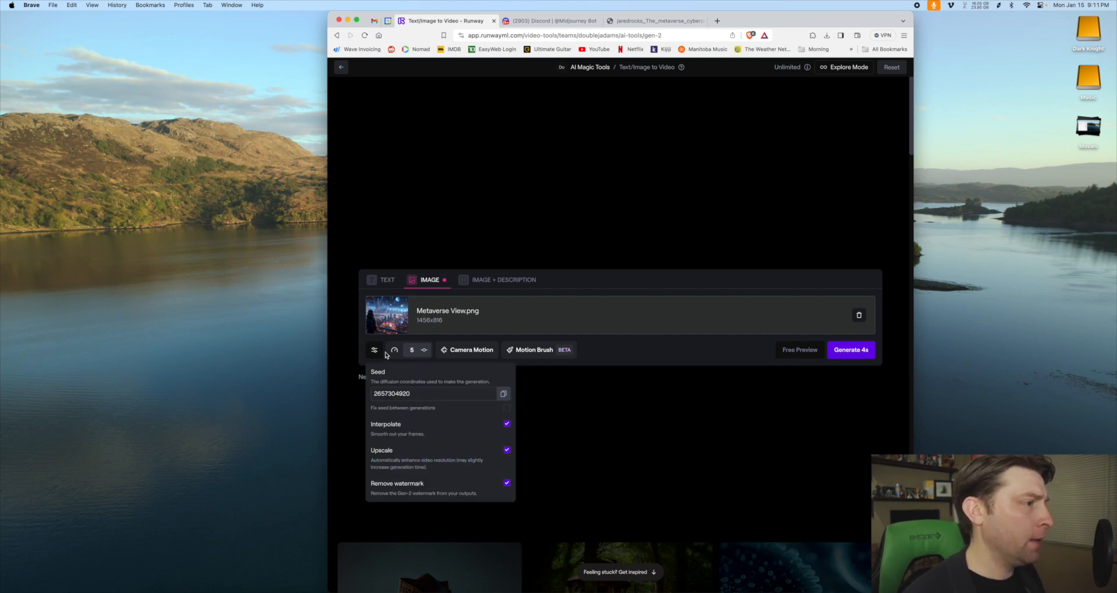
pyautogui.click(374, 351)
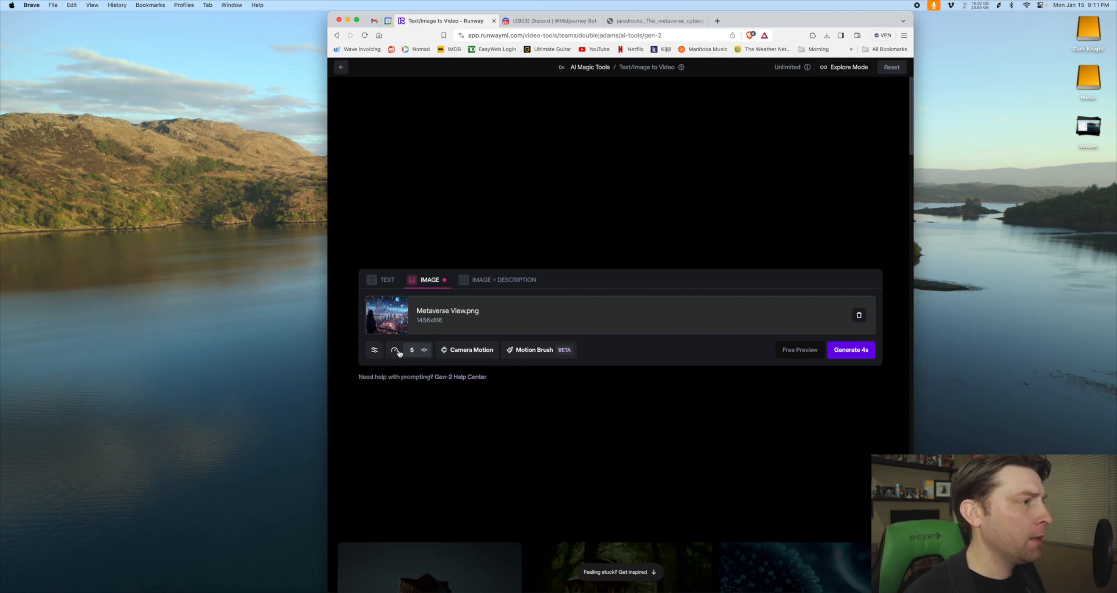
pyautogui.click(394, 350)
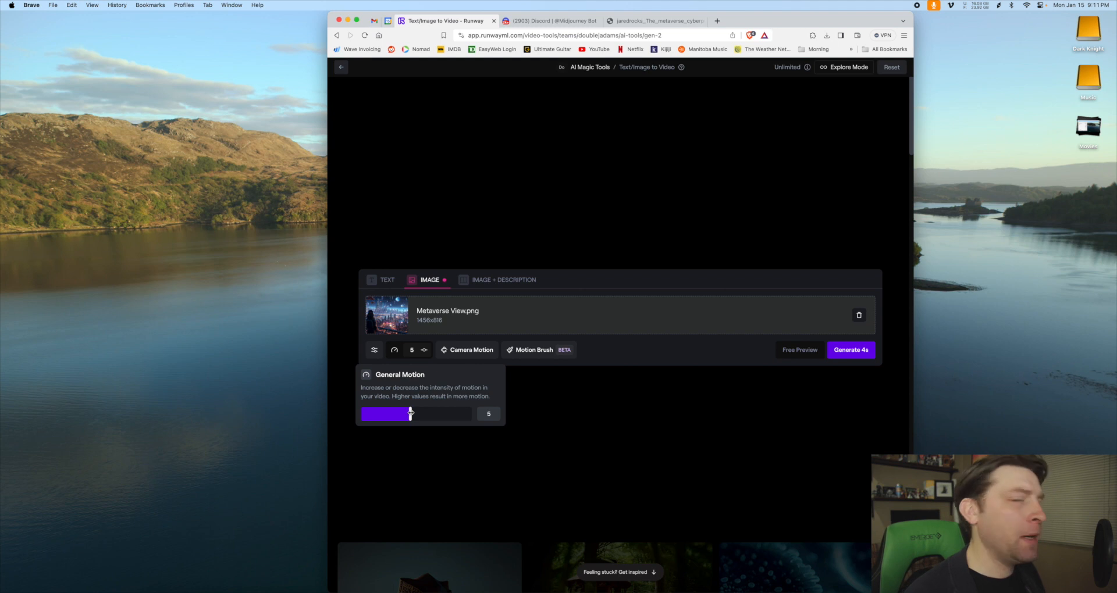
pyautogui.moveTo(410, 415); pyautogui.dragTo(362, 414)
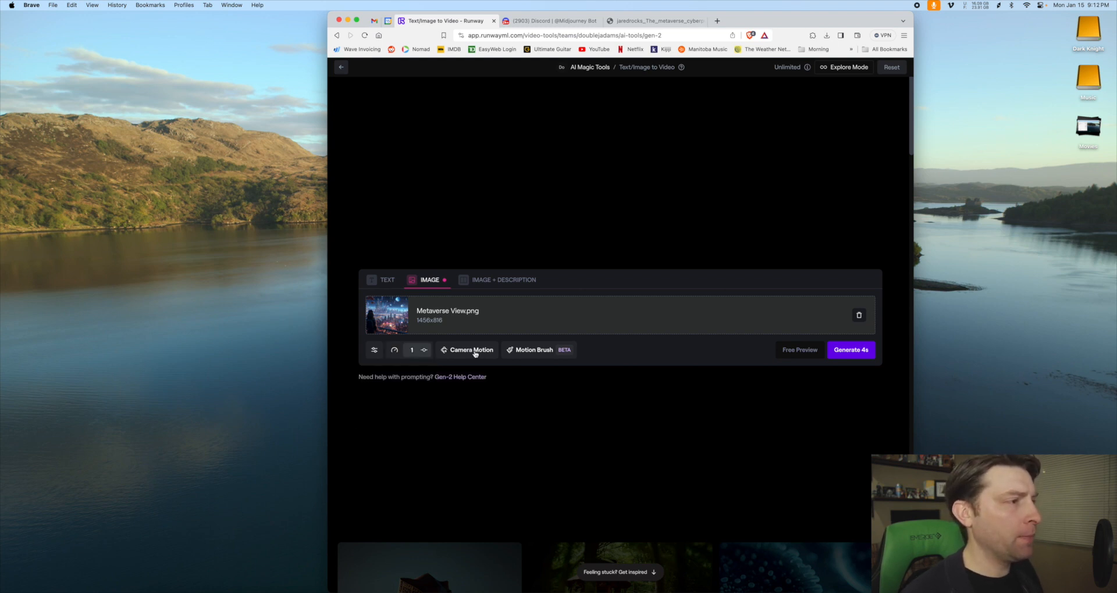
# Save camera motion as horizontal movement to the right at strength 10.0.
pyautogui.click(471, 350)
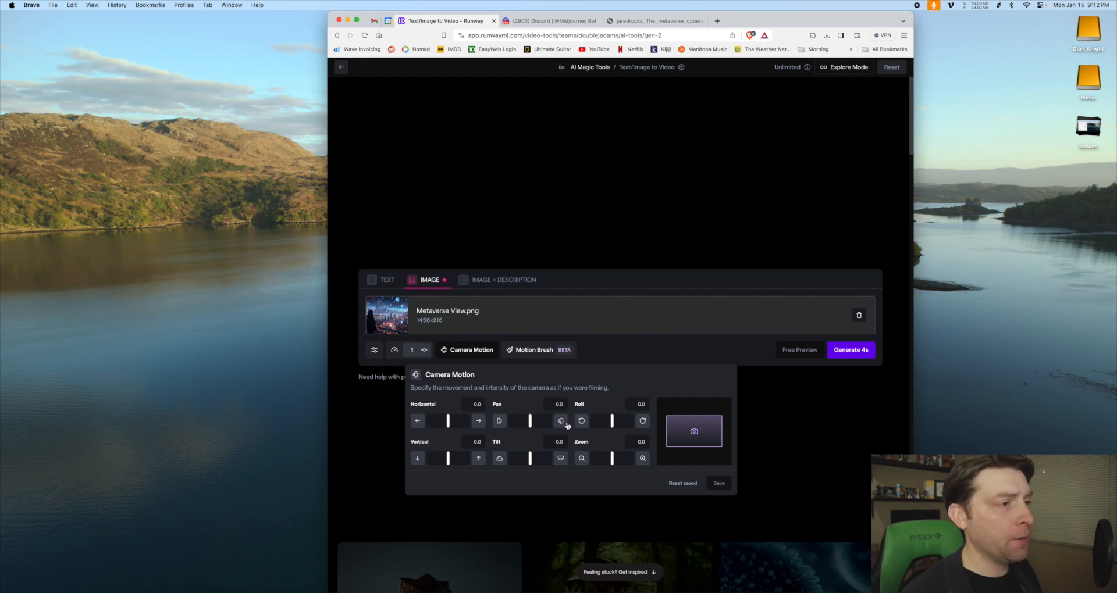
pyautogui.moveTo(470, 461)
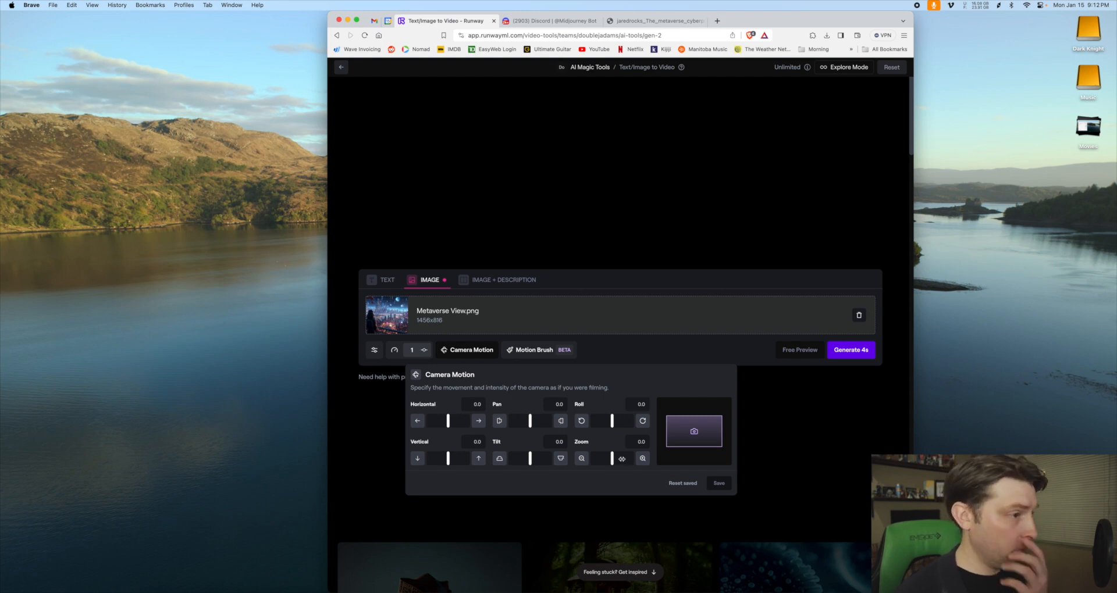
pyautogui.moveTo(477, 435)
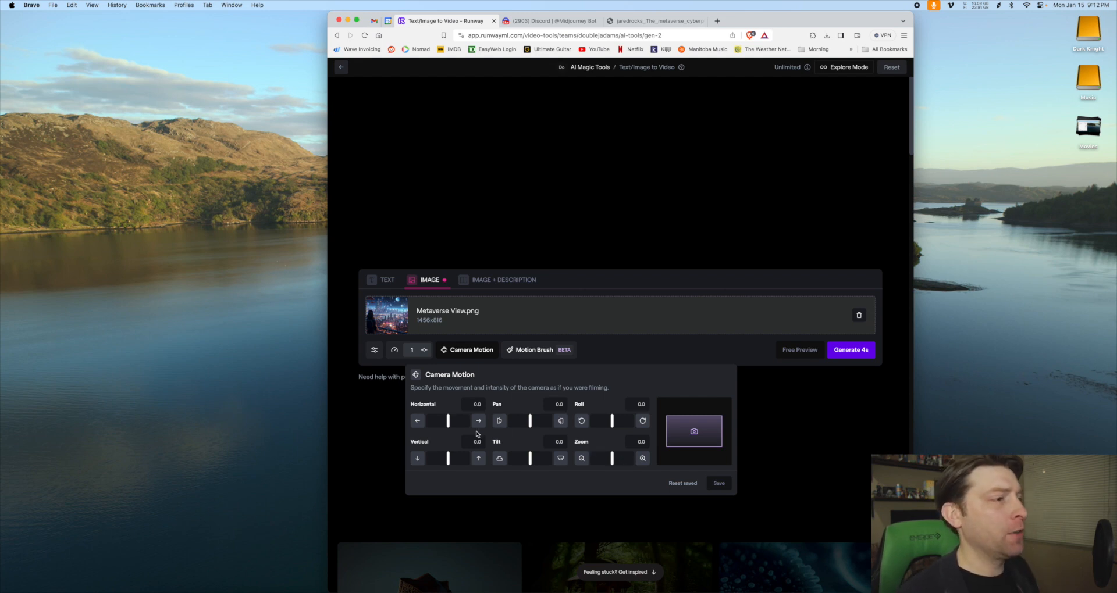
pyautogui.moveTo(431, 403)
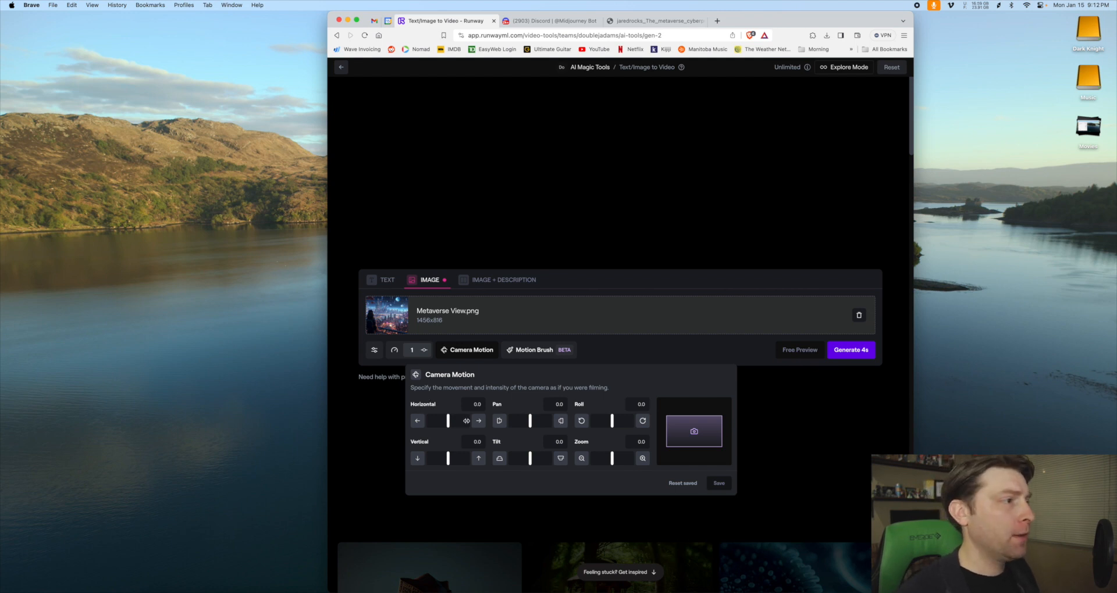
pyautogui.click(478, 421)
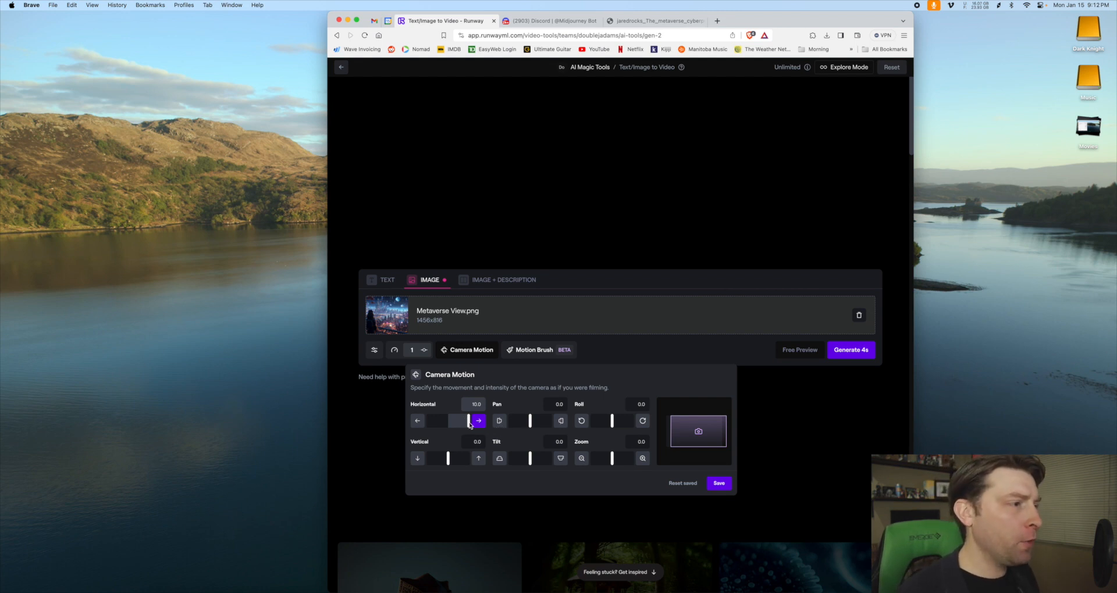
pyautogui.moveTo(477, 421); pyautogui.dragTo(460, 422)
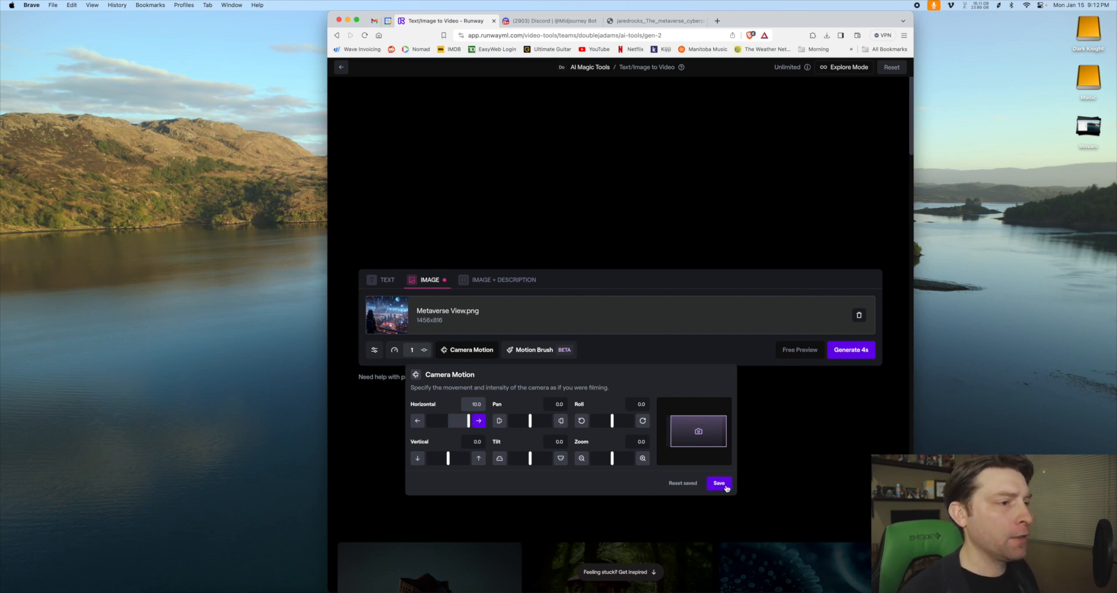
pyautogui.click(718, 485)
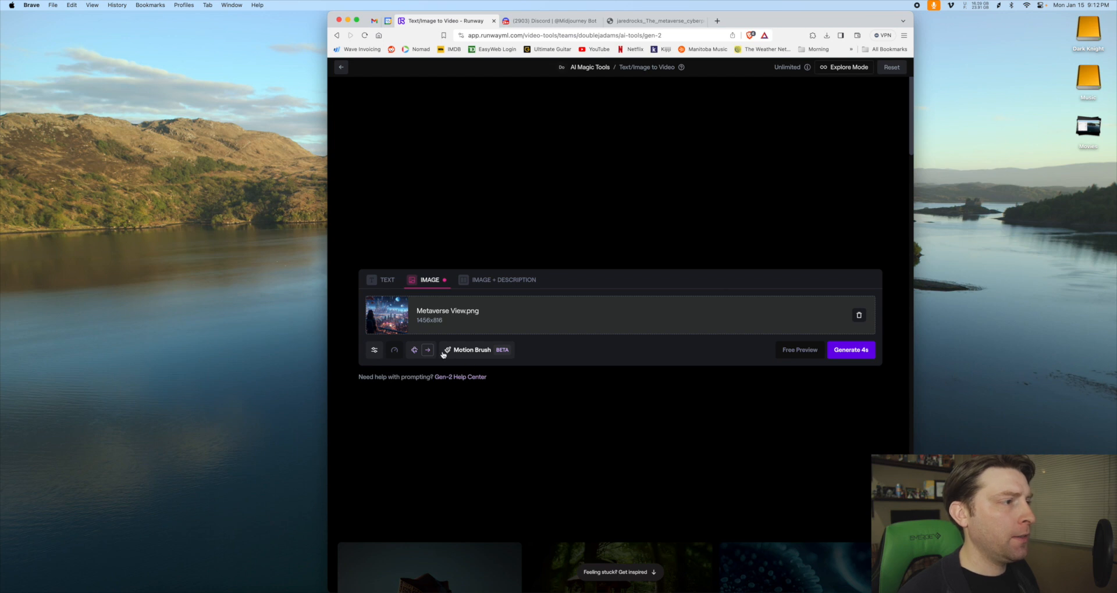
pyautogui.moveTo(488, 358)
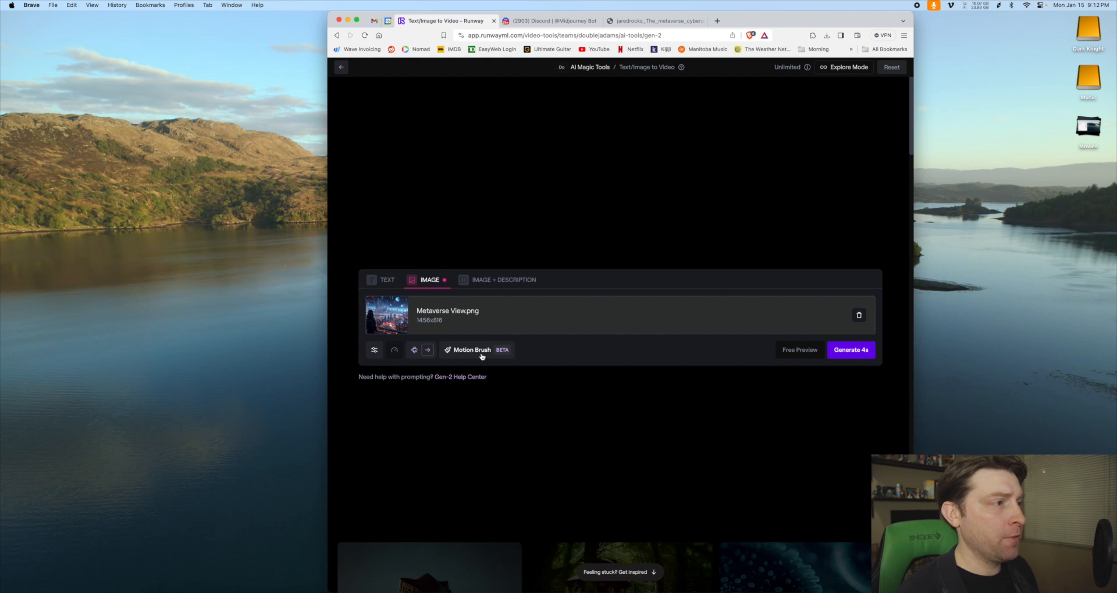
pyautogui.moveTo(838, 401)
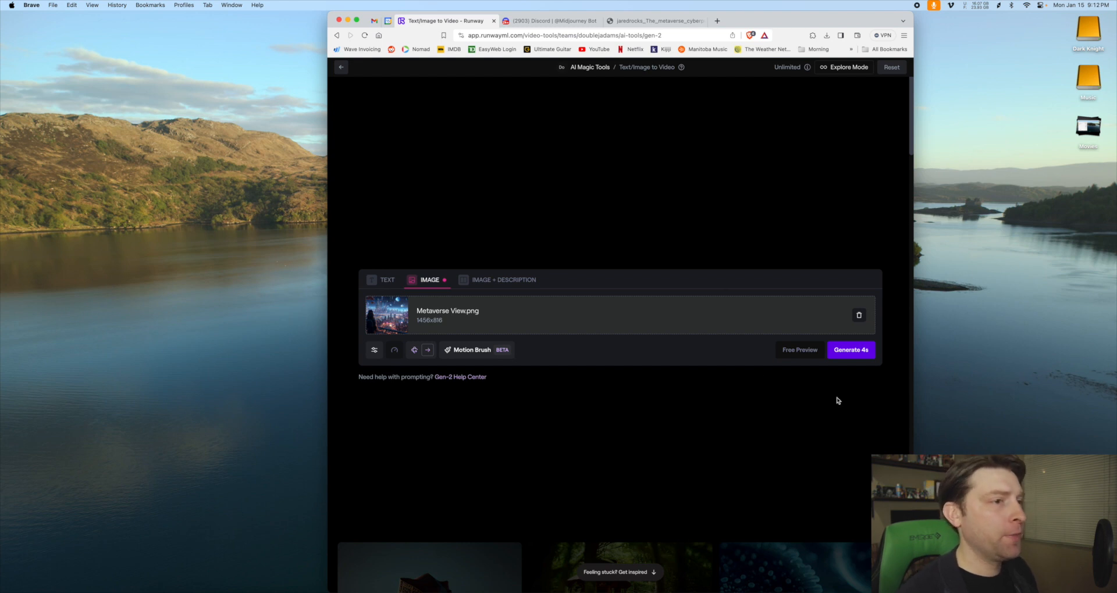
# Generate the 4-second Gen-2 video of the cyberpunk city from the image.
pyautogui.click(849, 350)
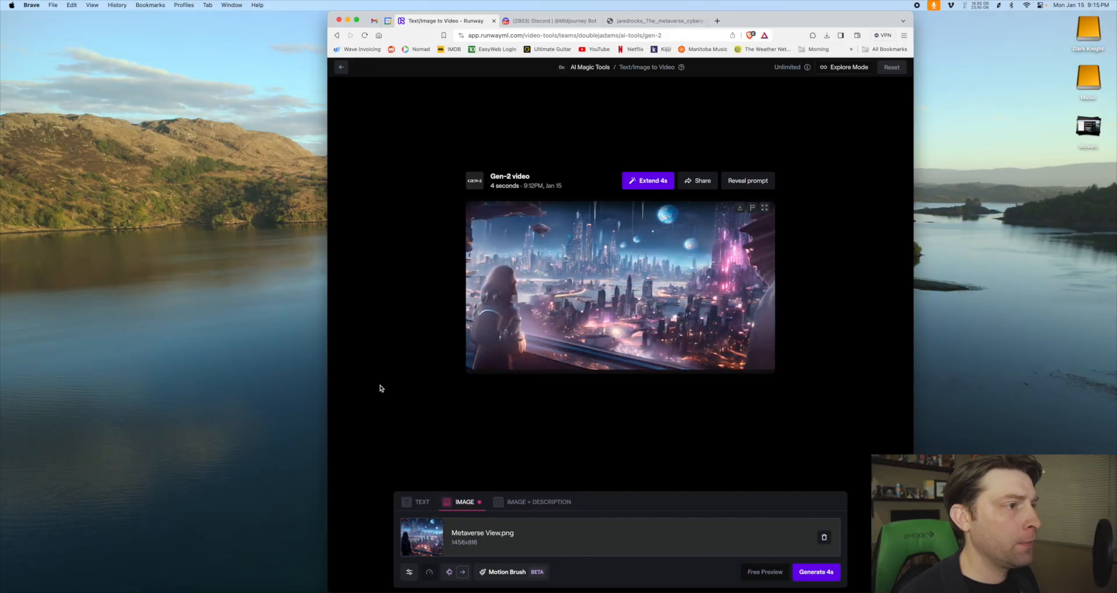
# Play the city clip, generate an Image + Description balcony clip, and extend it by 4 seconds to 8.
pyautogui.click(620, 285)
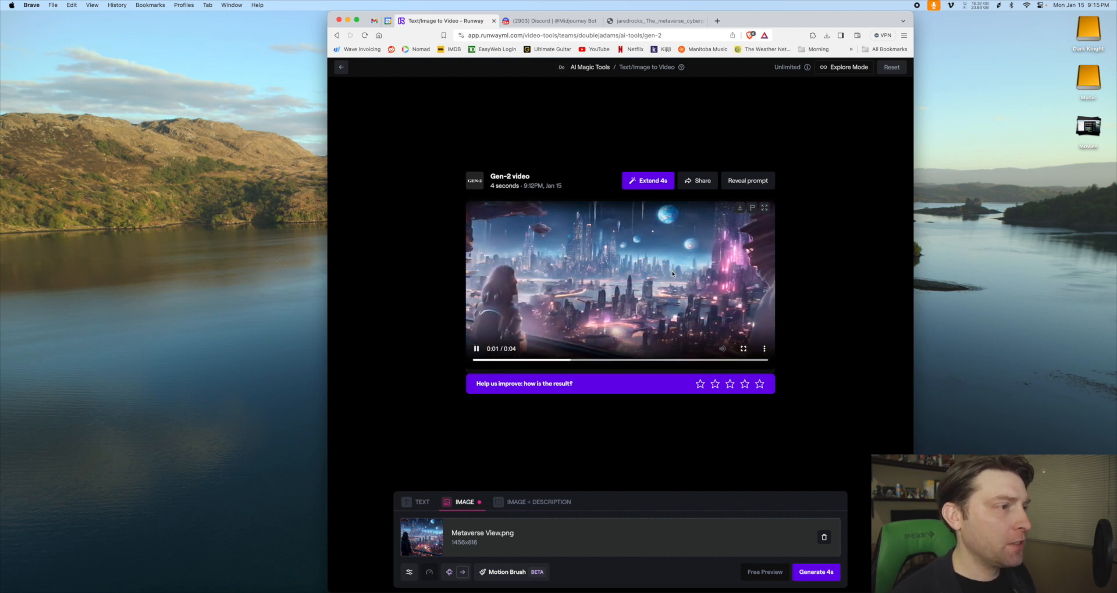
pyautogui.click(539, 503)
pyautogui.write('A person stands on a balcony overlooking futuristic city')
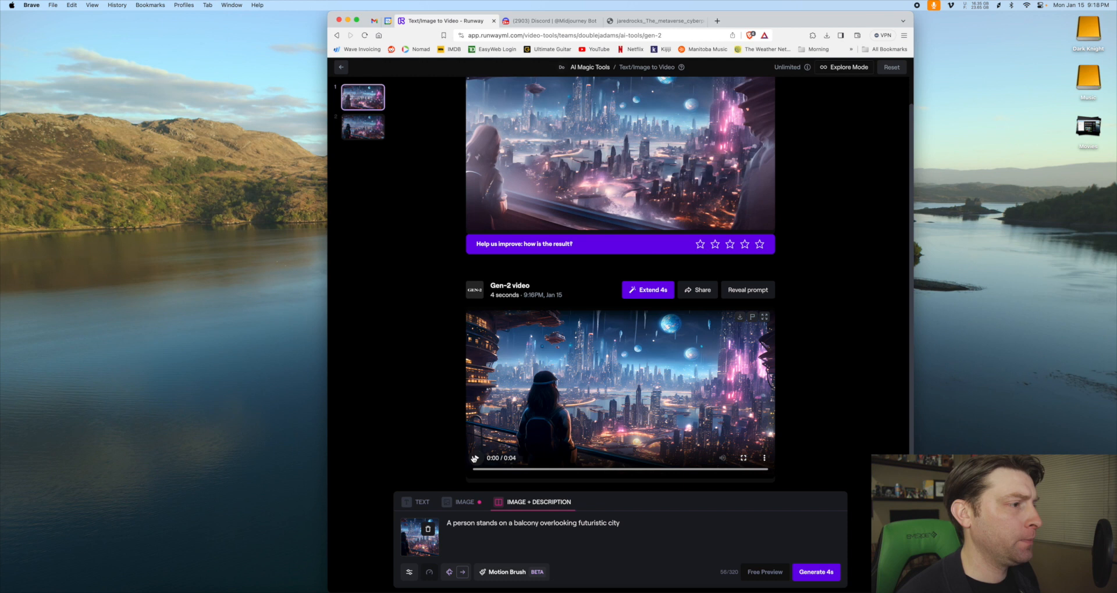
pyautogui.click(475, 458)
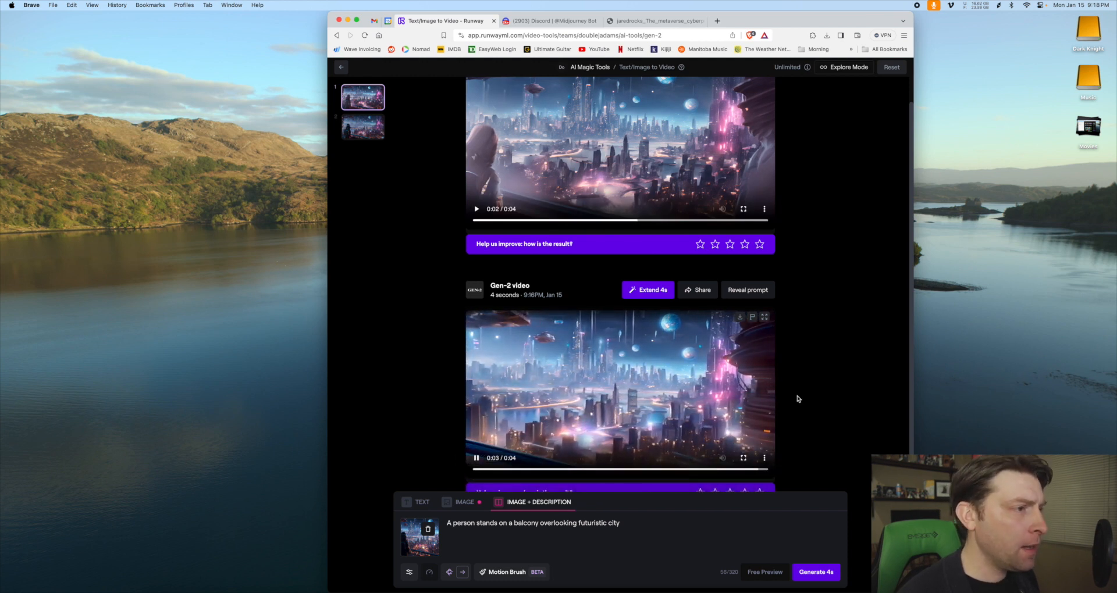
pyautogui.click(650, 290)
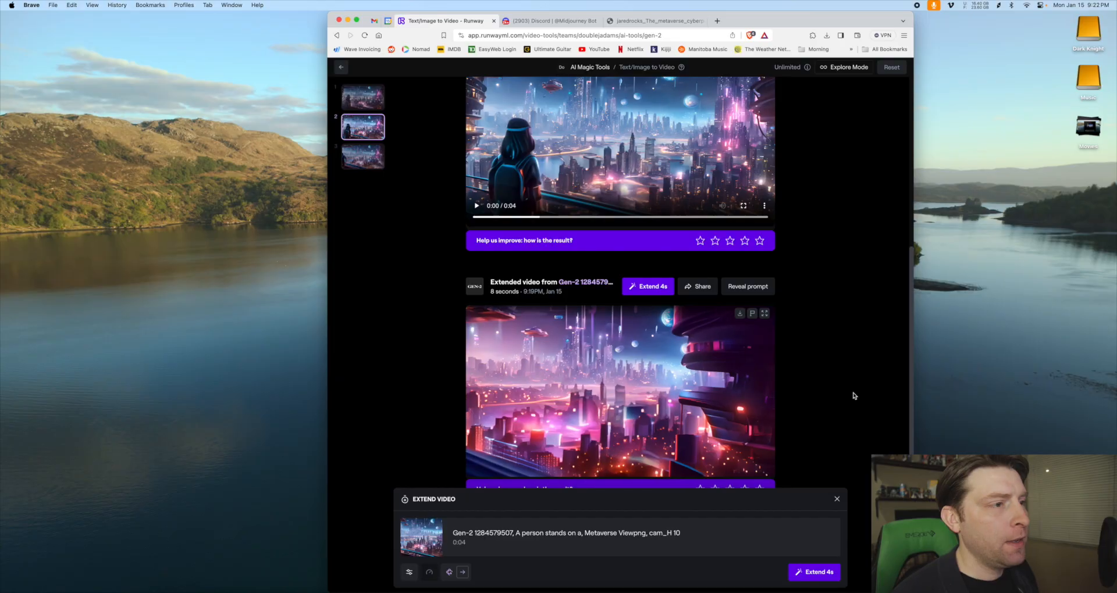